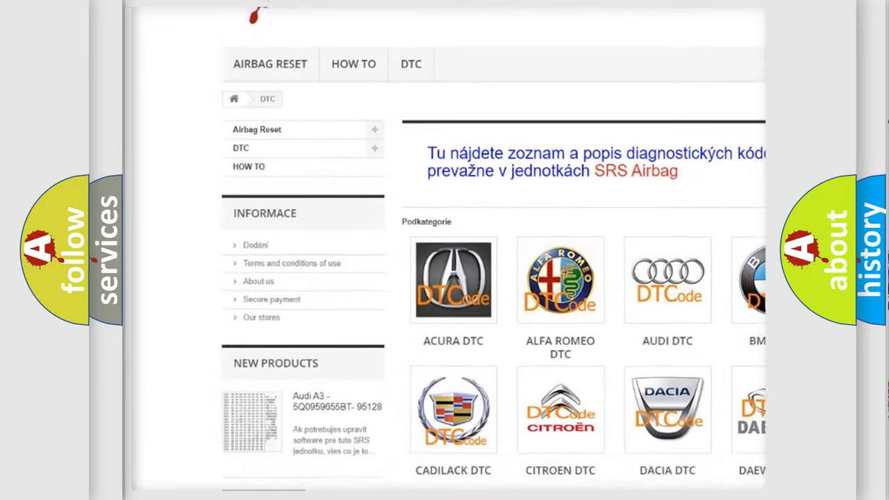
pyautogui.scroll(-3)
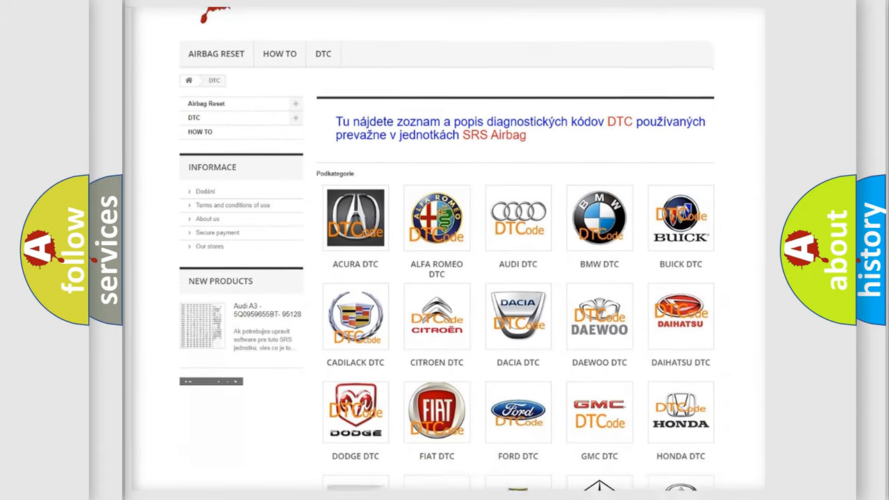
pyautogui.scroll(-3)
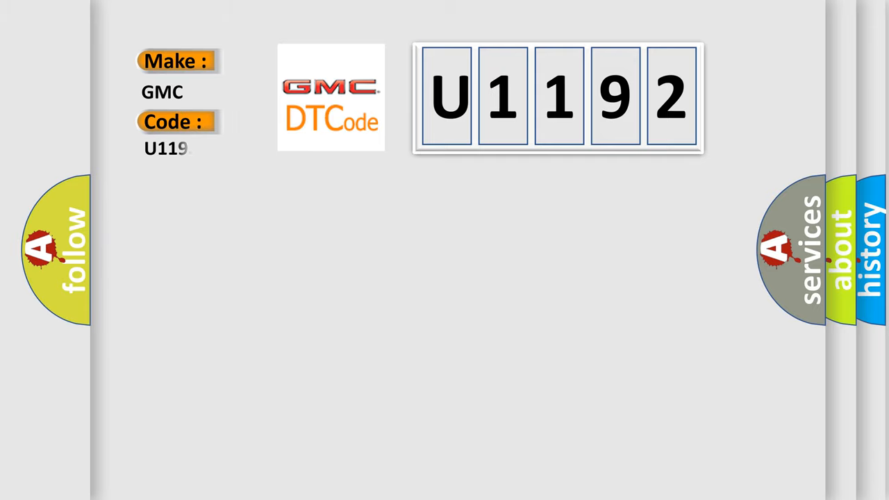
pyautogui.write('2')
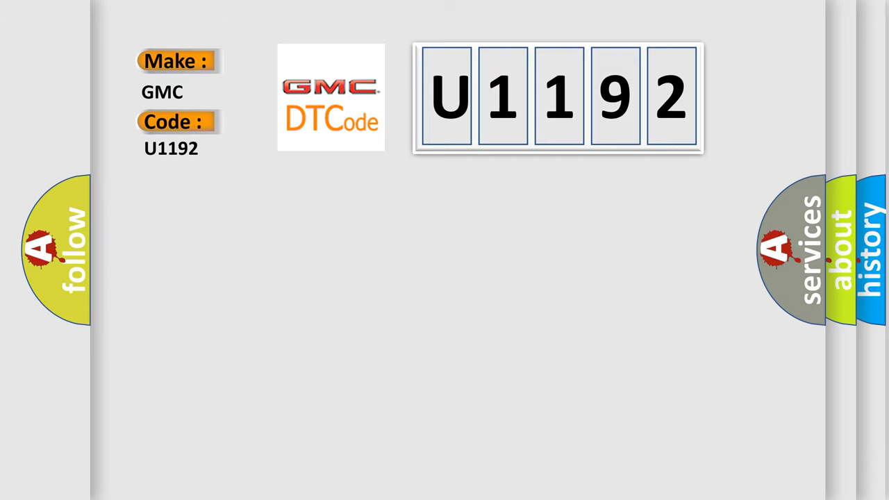